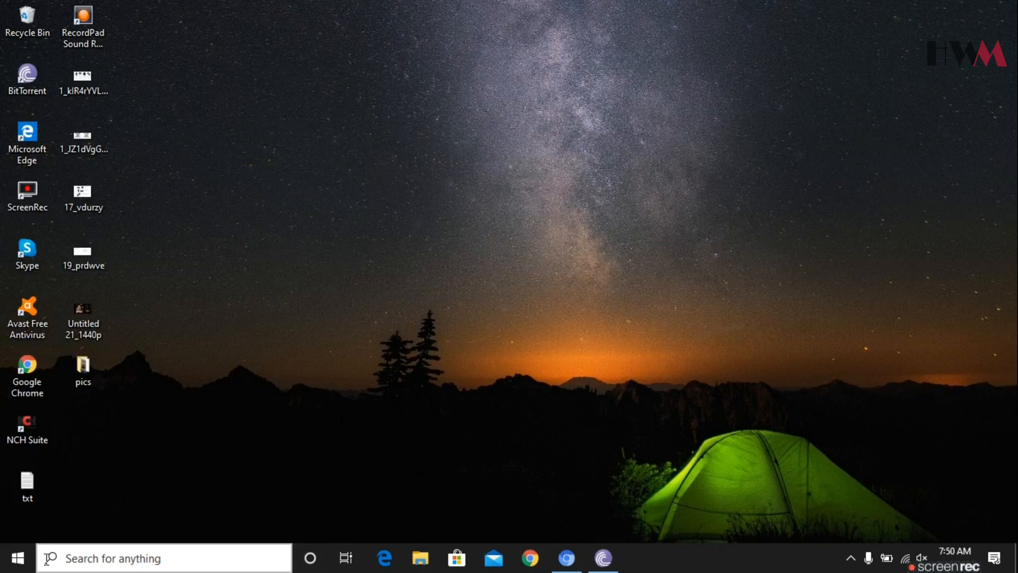
Launch Windows Settings from the Start menu's gear icon
{"action": "left_click", "coordinate": [16, 558]}
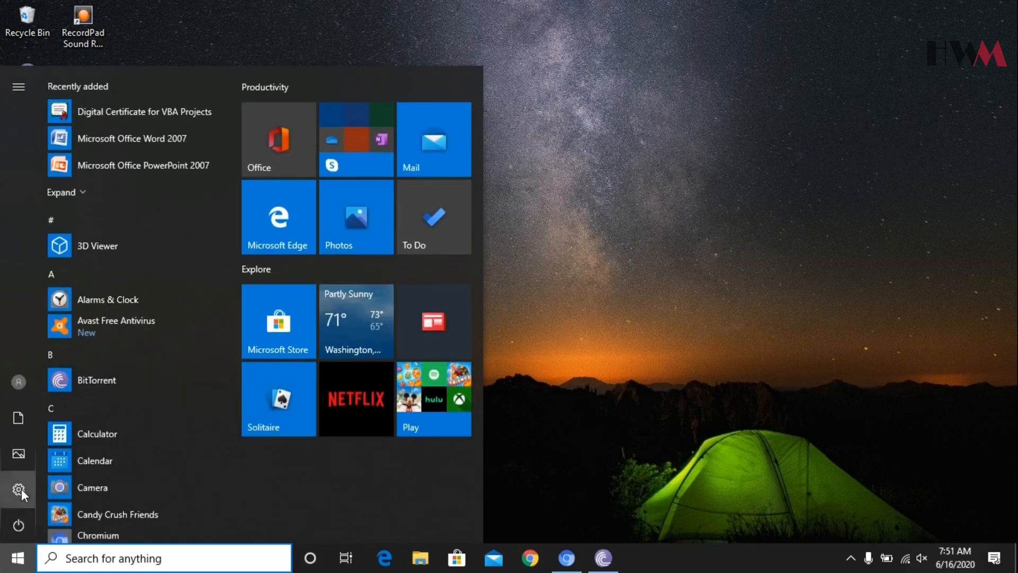
{"action": "left_click", "coordinate": [19, 490]}
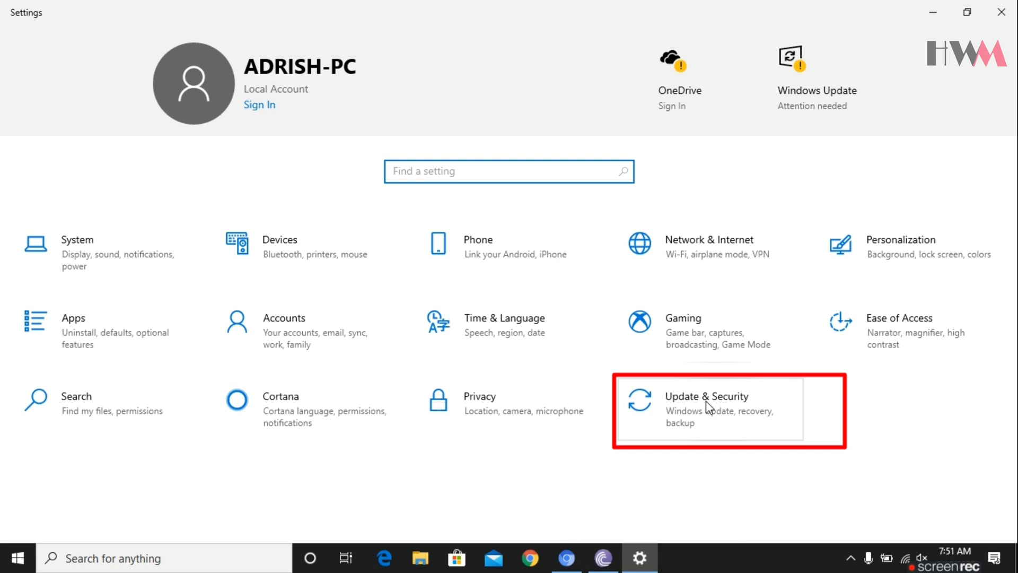
Go to Update & Security and view the Windows Update history of installed updates
{"action": "left_click", "coordinate": [708, 410]}
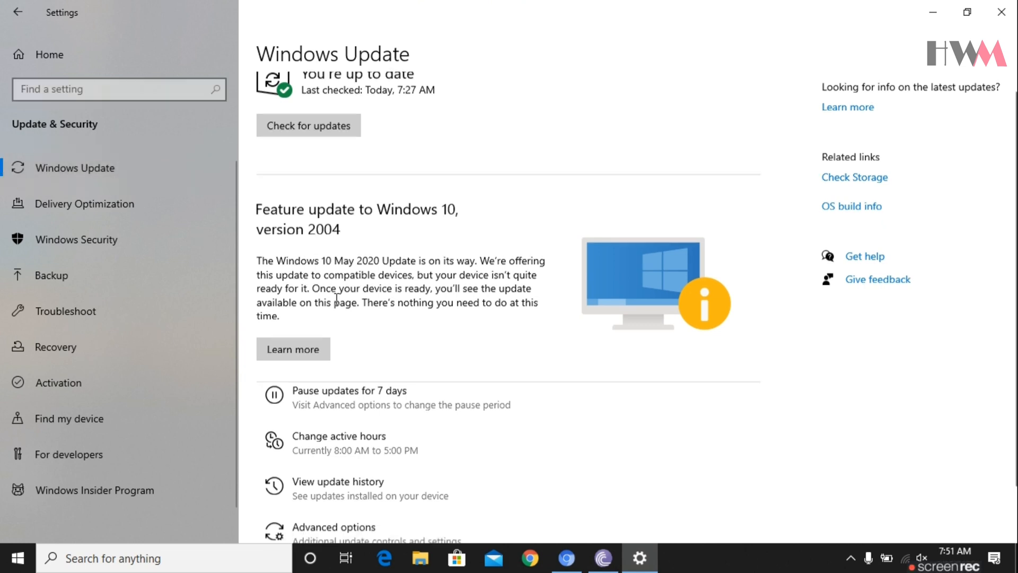
{"action": "scroll", "scroll_direction": "down", "scroll_amount": 3}
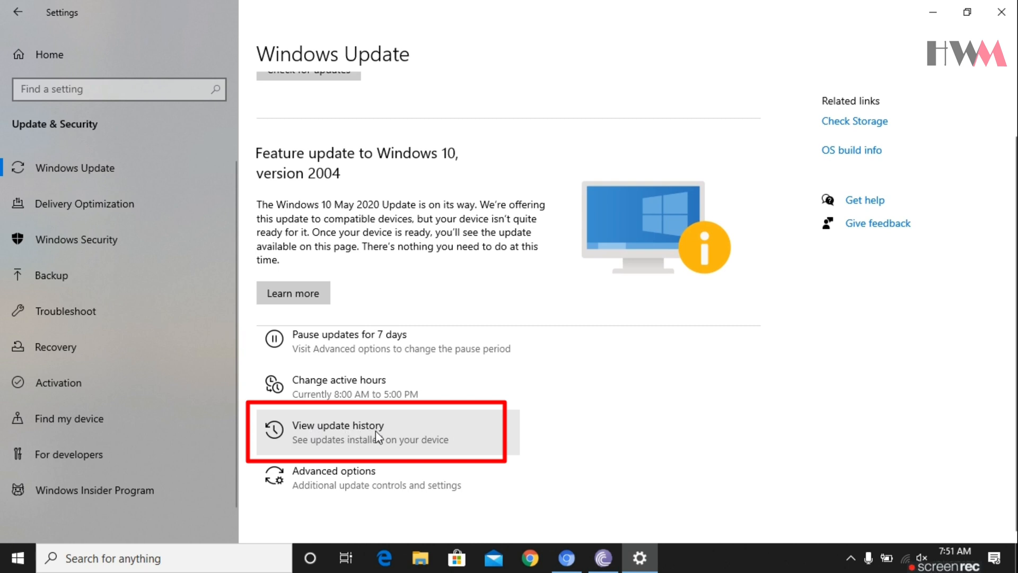
{"action": "left_click", "coordinate": [337, 432]}
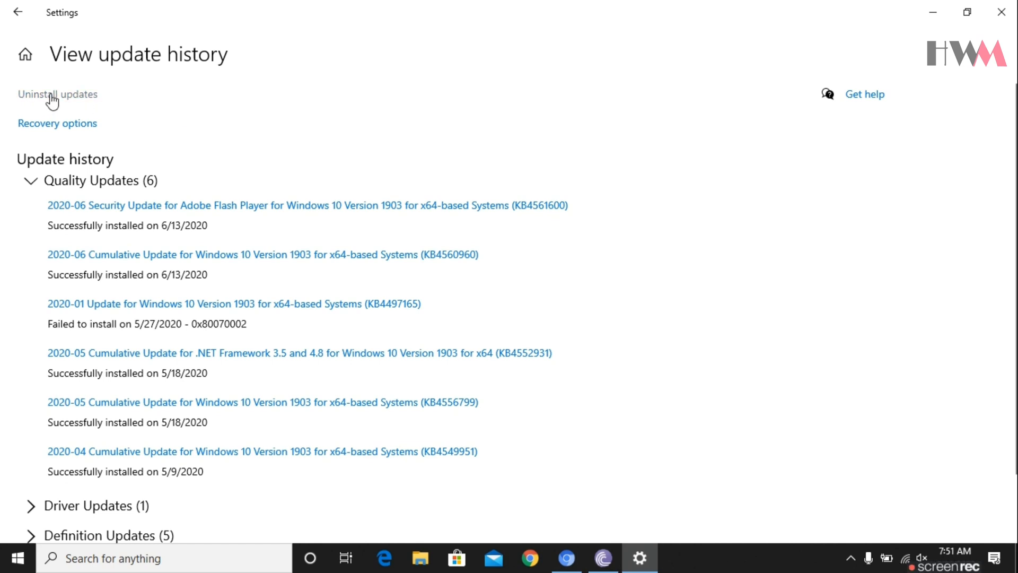
Bring up Control Panel's Installed Updates list and select Update for Microsoft Windows (KB4560960)
{"action": "left_click", "coordinate": [57, 94]}
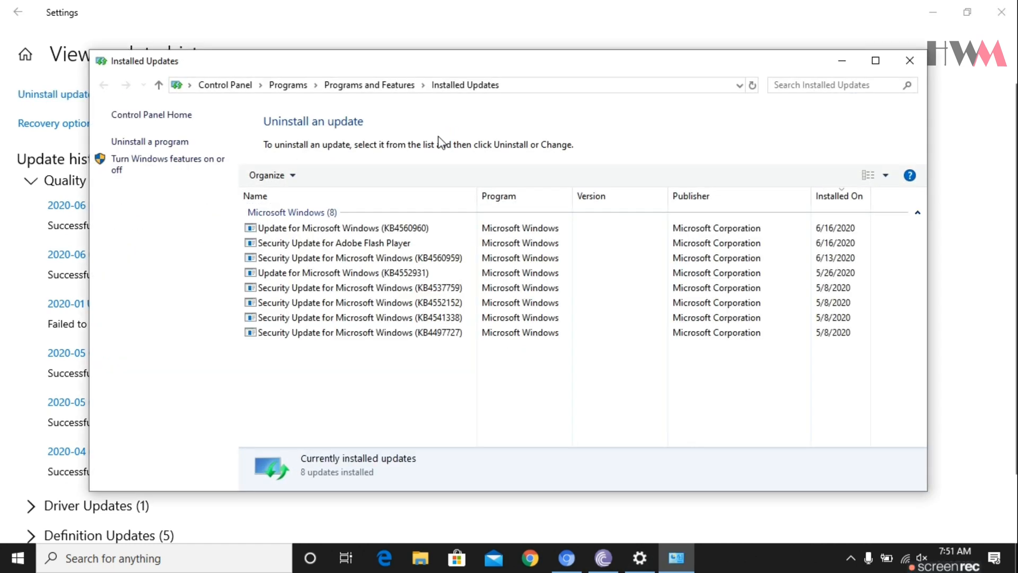
{"action": "mouse_move", "coordinate": [410, 351]}
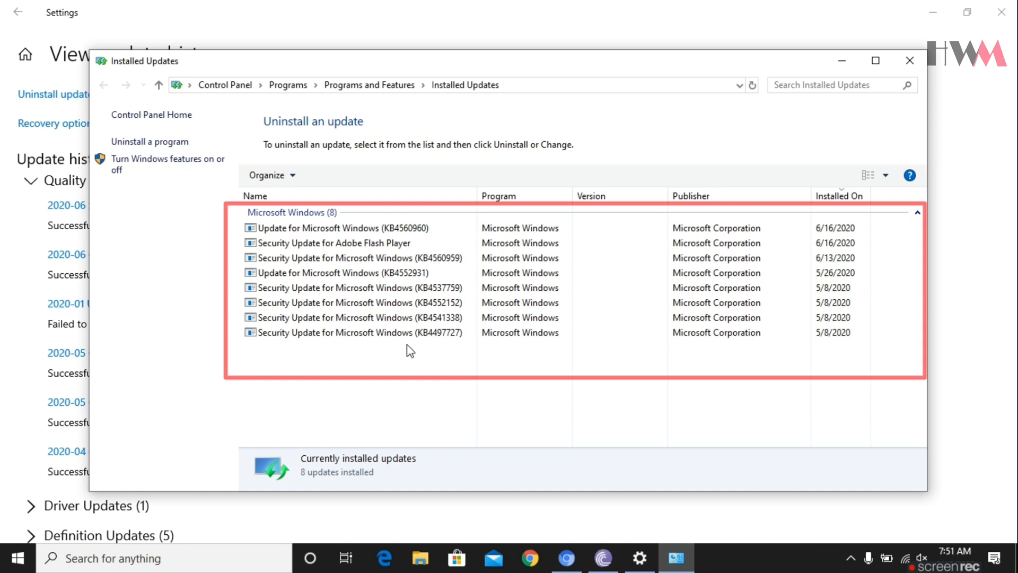
{"action": "left_click", "coordinate": [338, 227]}
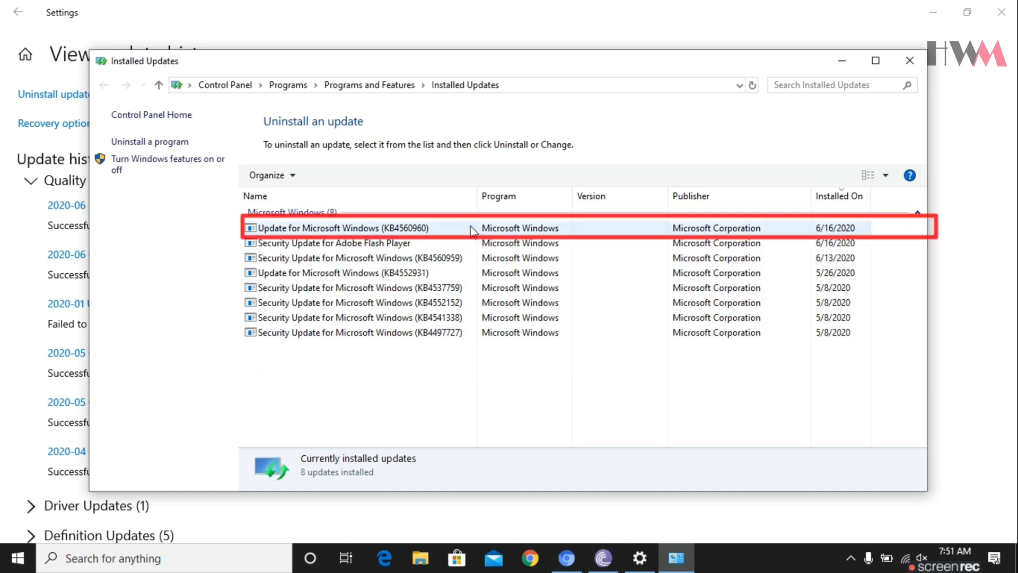
{"action": "mouse_move", "coordinate": [811, 232]}
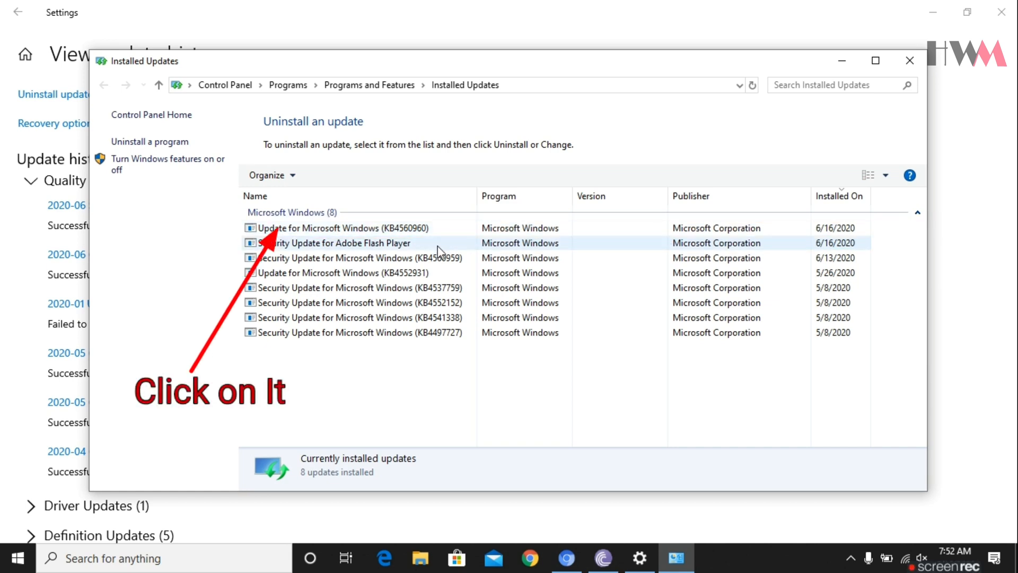
{"action": "left_click", "coordinate": [335, 228]}
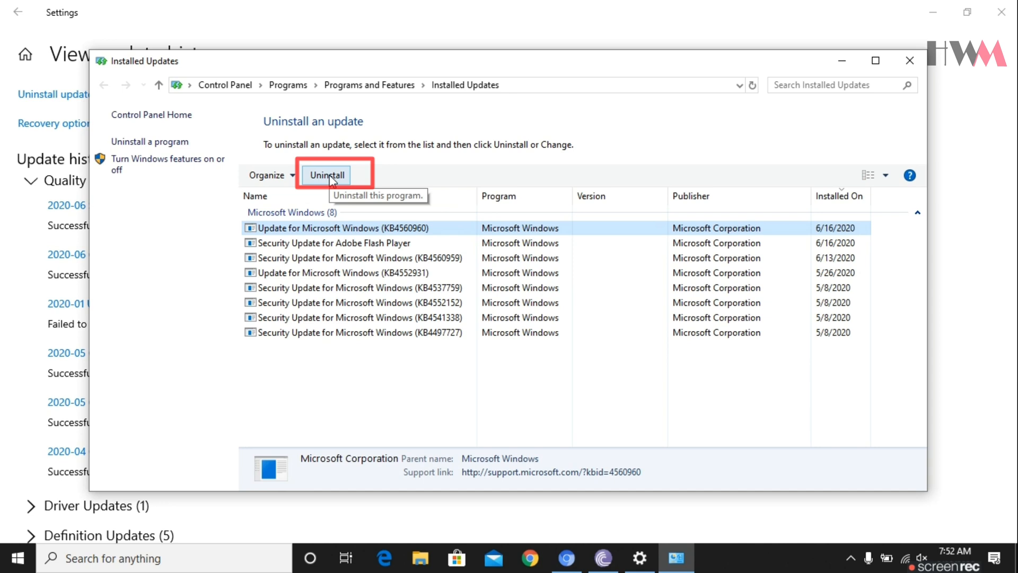
Uninstall KB4560960, confirm with Yes, and restart the computer now
{"action": "left_click", "coordinate": [328, 175]}
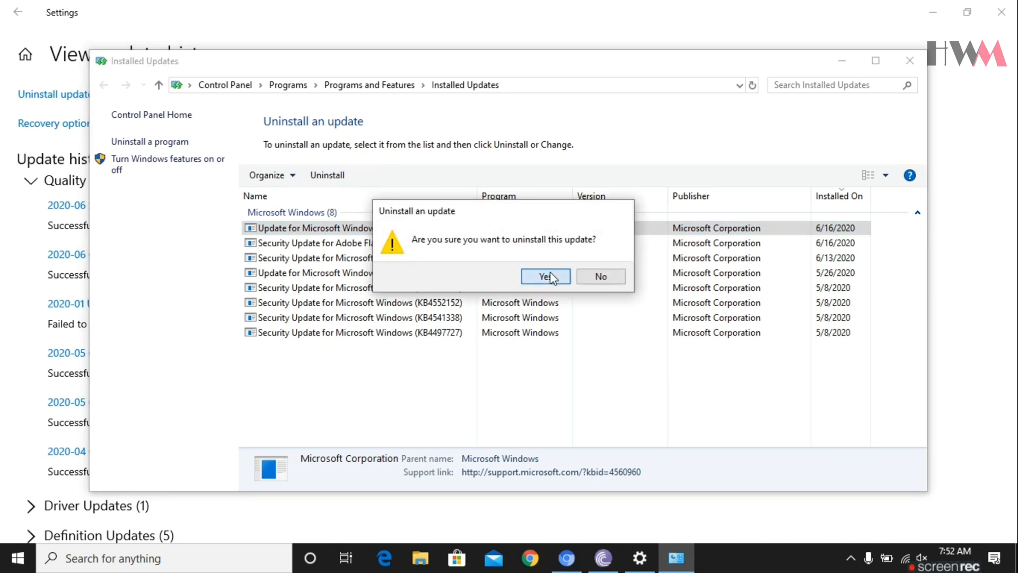
{"action": "left_click", "coordinate": [545, 276]}
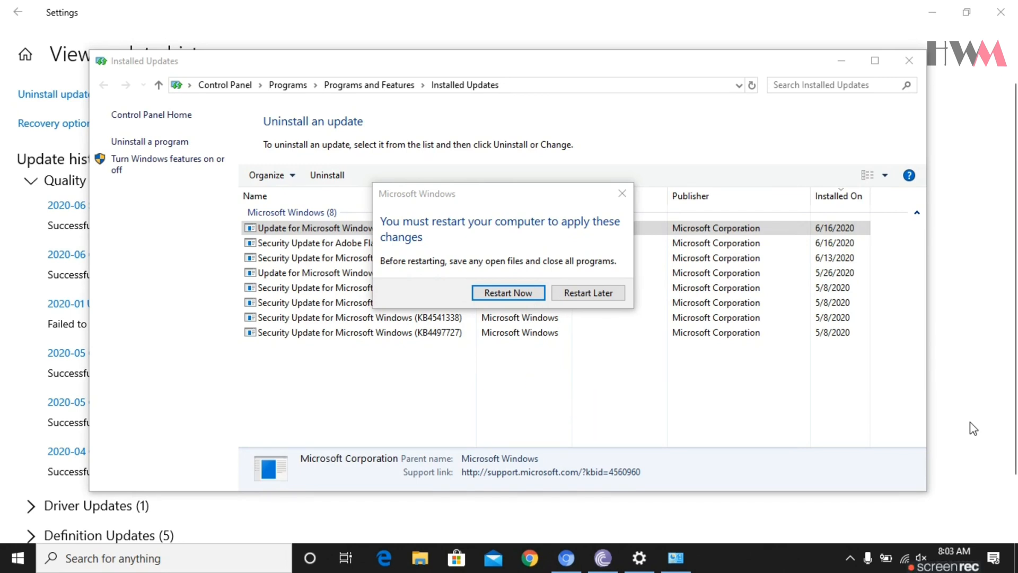
{"action": "left_click", "coordinate": [508, 292]}
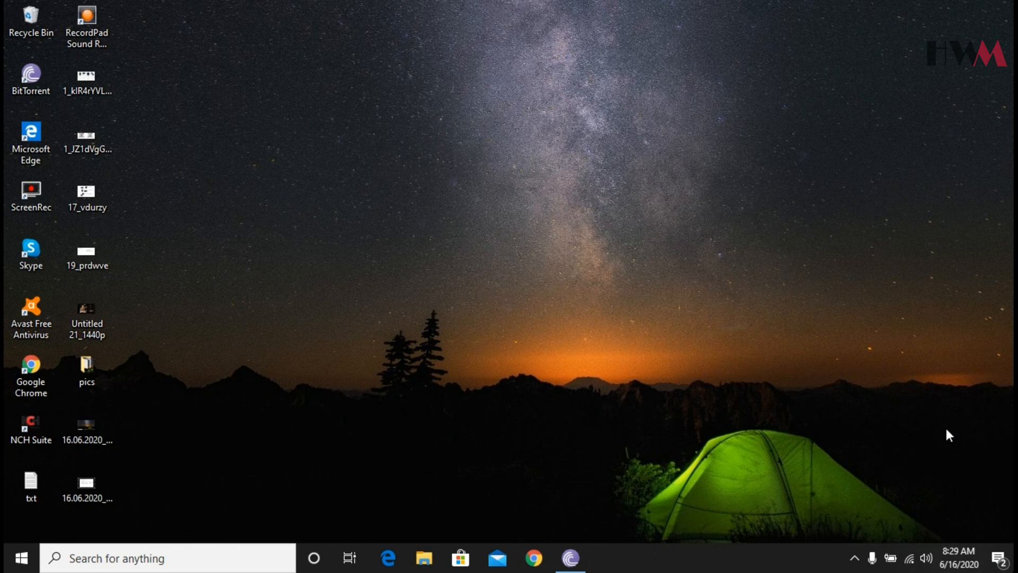
After the restart, return to Update & Security and view the update history
{"action": "left_click", "coordinate": [14, 557]}
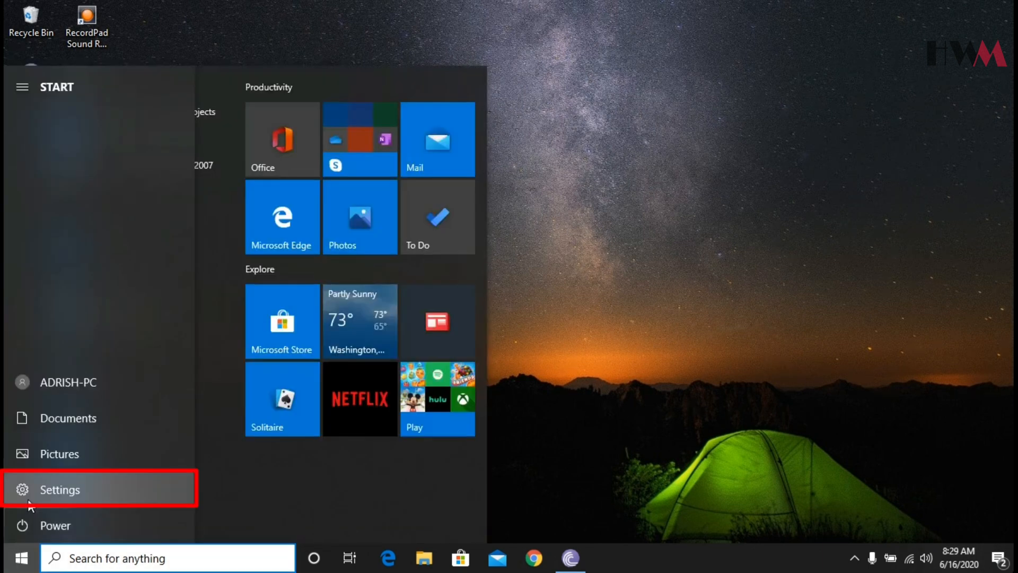
{"action": "left_click", "coordinate": [60, 489]}
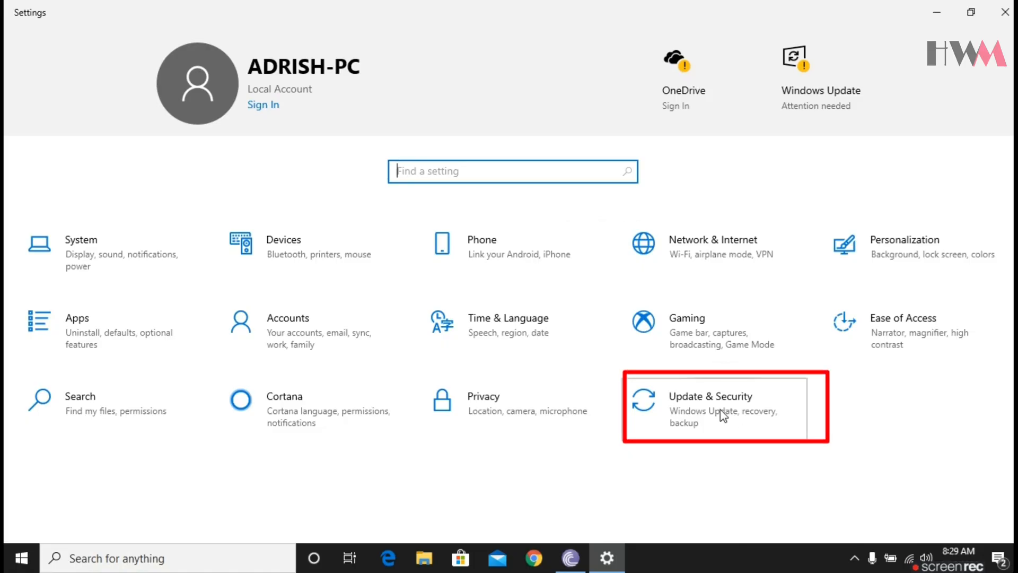
{"action": "left_click", "coordinate": [723, 406]}
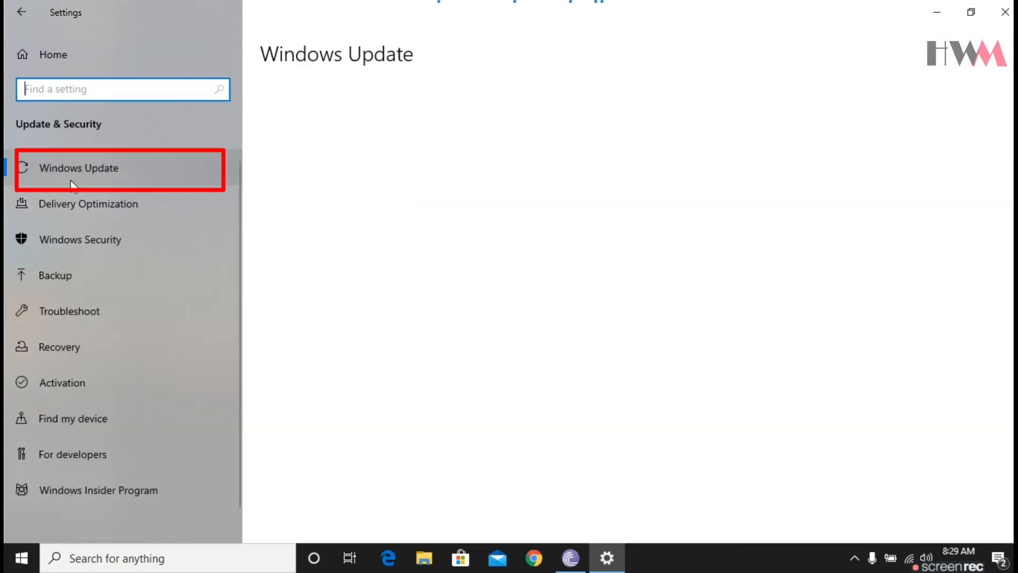
{"action": "left_click", "coordinate": [79, 168]}
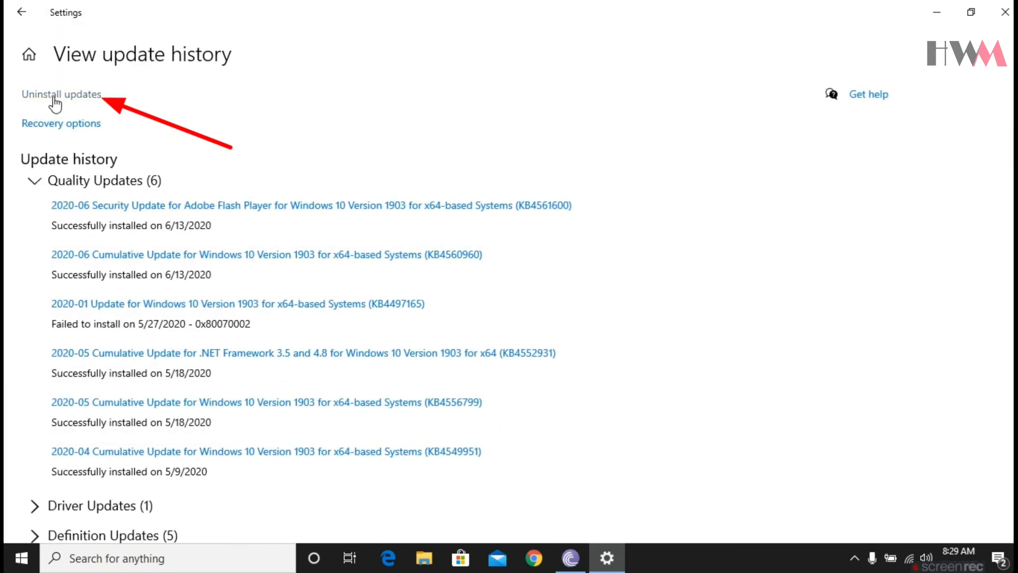
Reopen Installed Updates and verify KB4560960 is no longer among the eight listed updates
{"action": "left_click", "coordinate": [61, 94]}
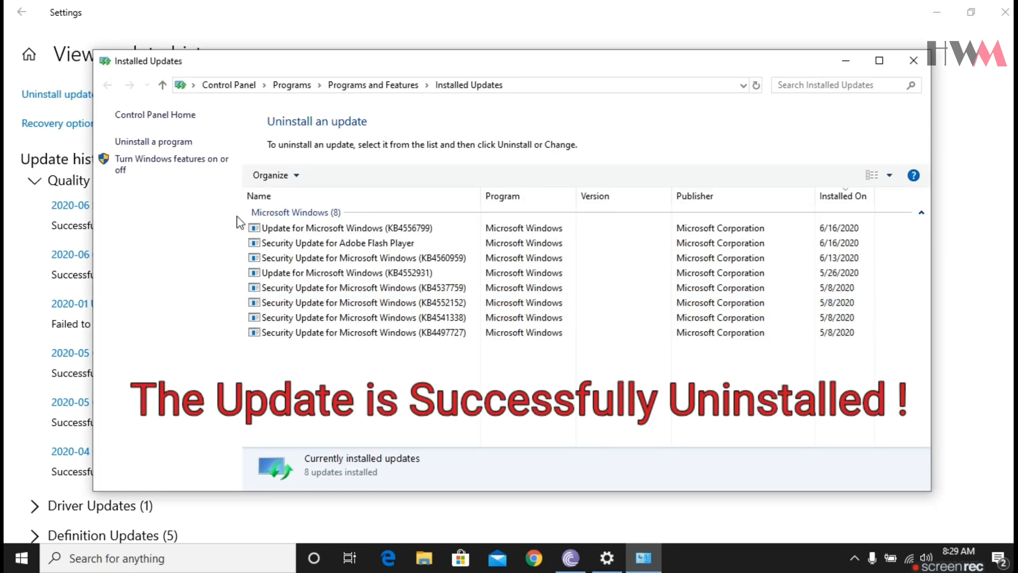
{"action": "left_click", "coordinate": [343, 227]}
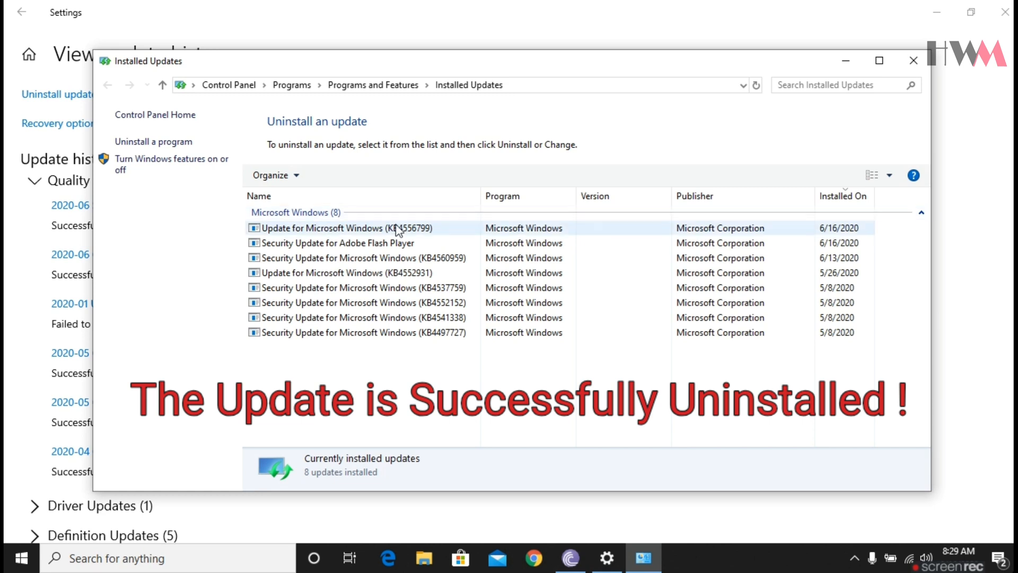